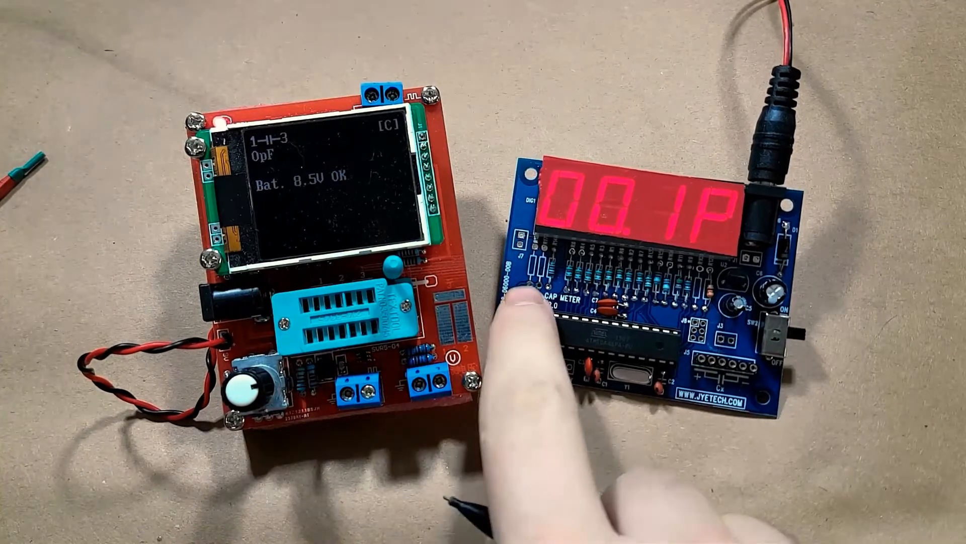
left_click(527, 302)
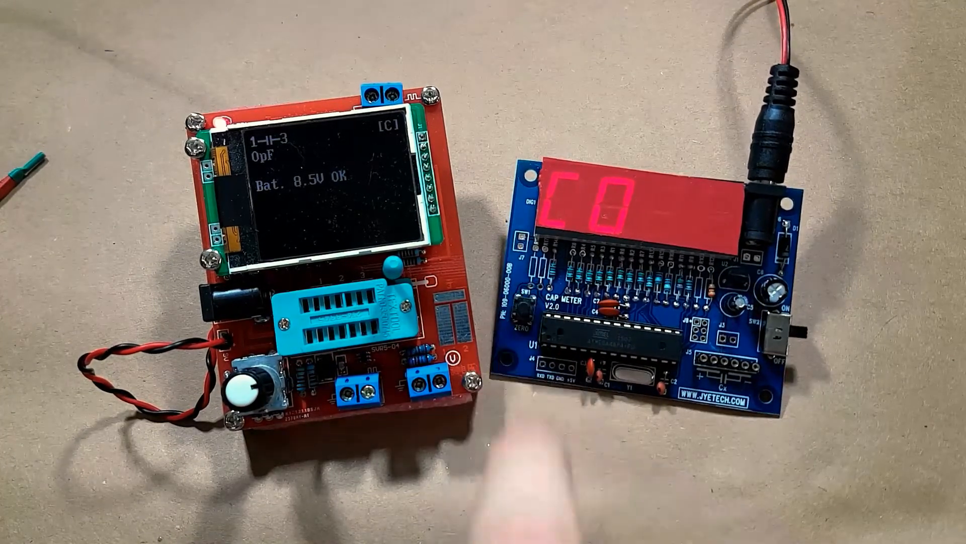